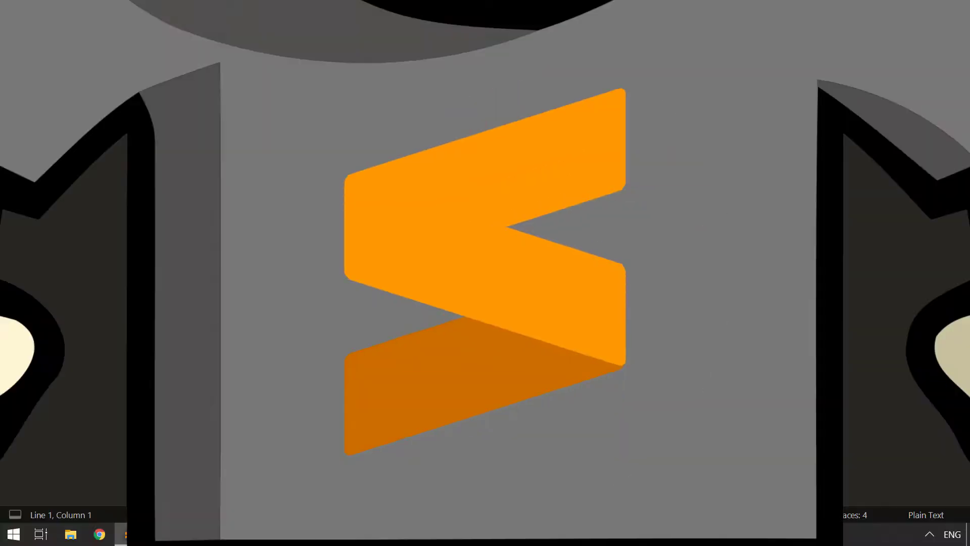
Open the user Preferences.sublime-settings file and add a blank line after the opening brace
click(127, 533)
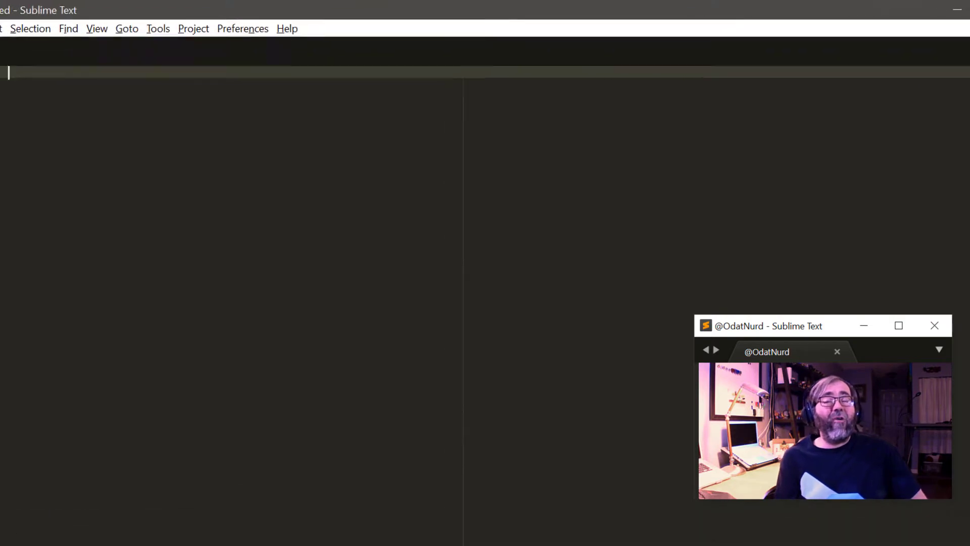
click(243, 28)
text(pr)
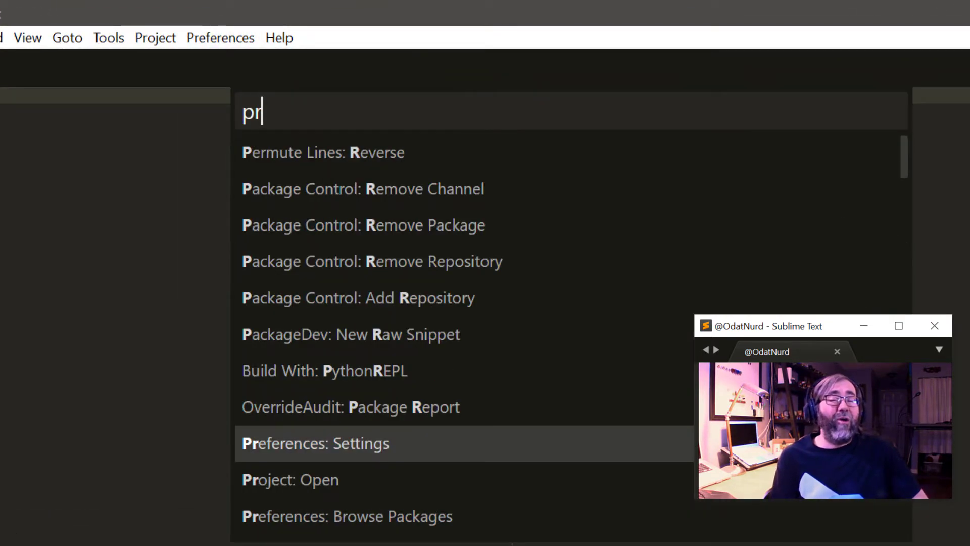
text(f)
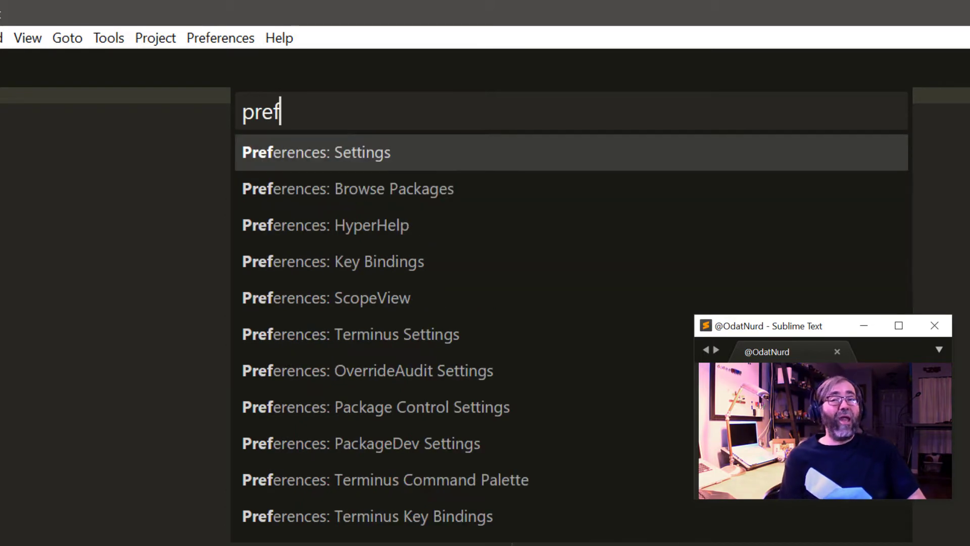
text(vpf)
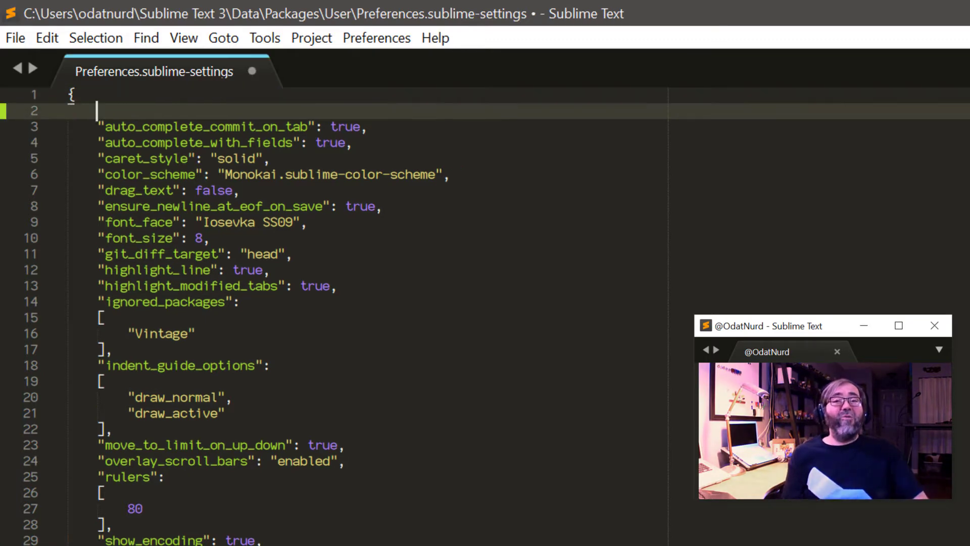
Add "tab_size": 4 and "translate_tabs_to_spaces": true to the user preferences and save
text("tab_size": 4,)
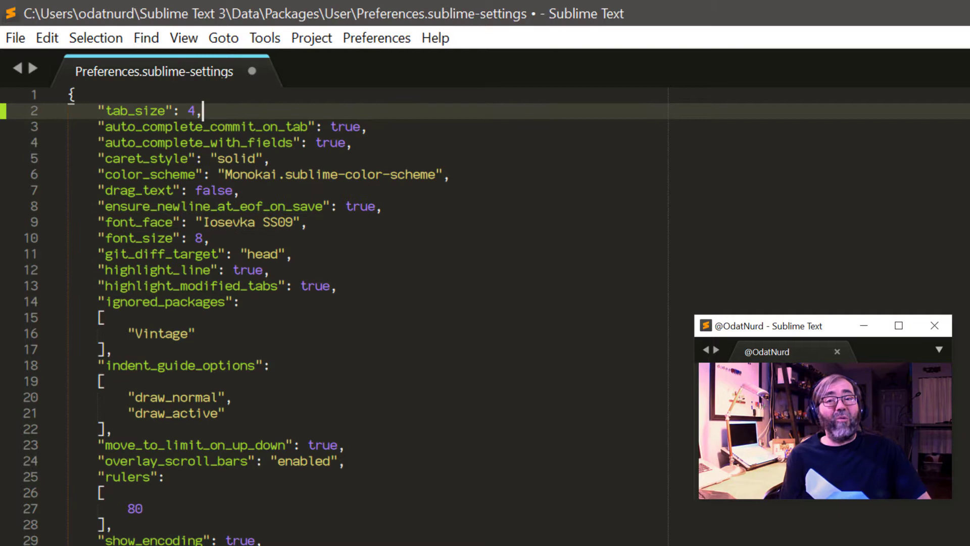
text(translate_tabs_to_spaces": true,)
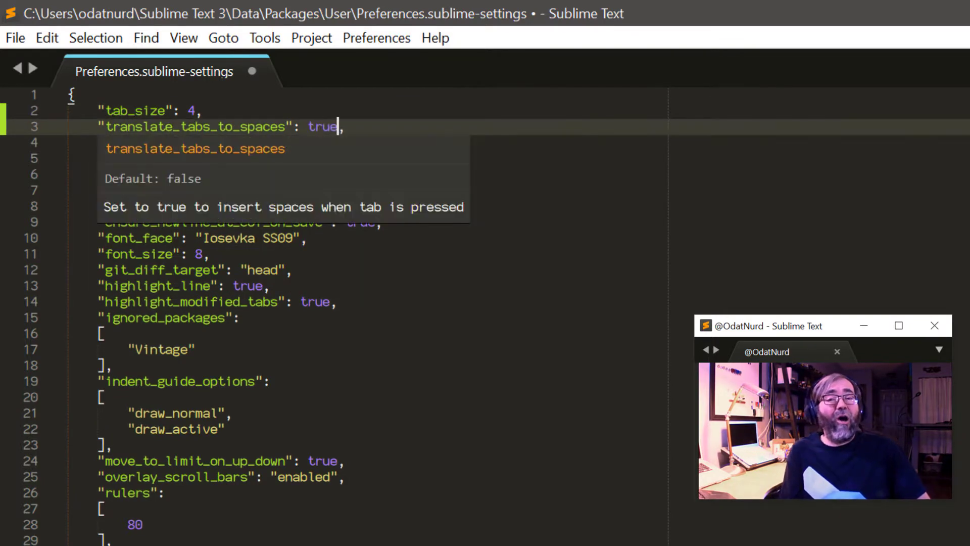
key(enter)
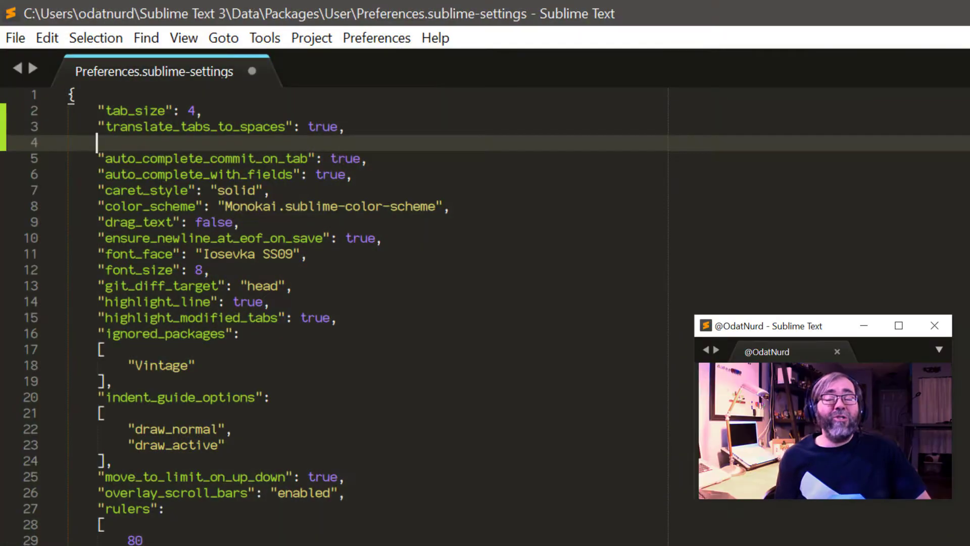
key(ctrl+s)
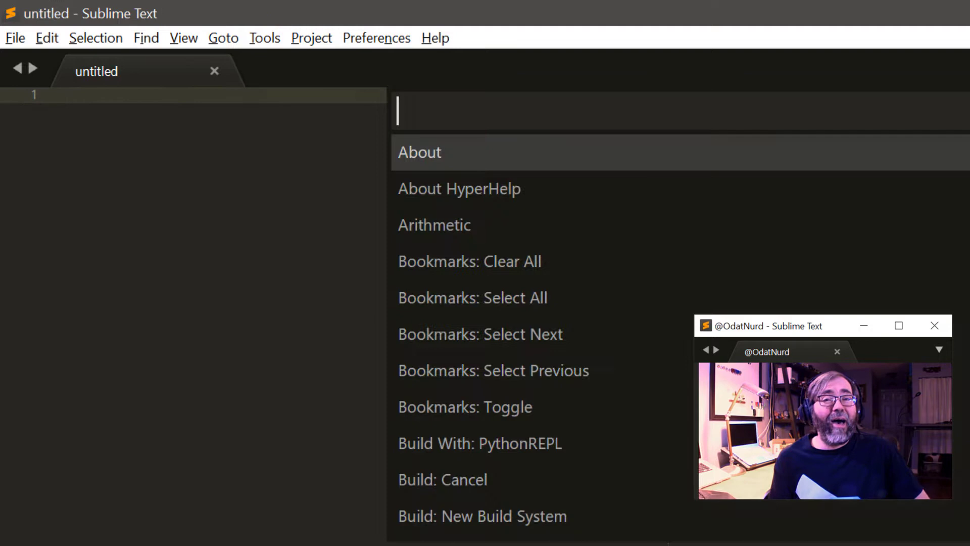
Load fibonacci.py from the Desktop and reveal its physical-tab indentation
key(Escape)
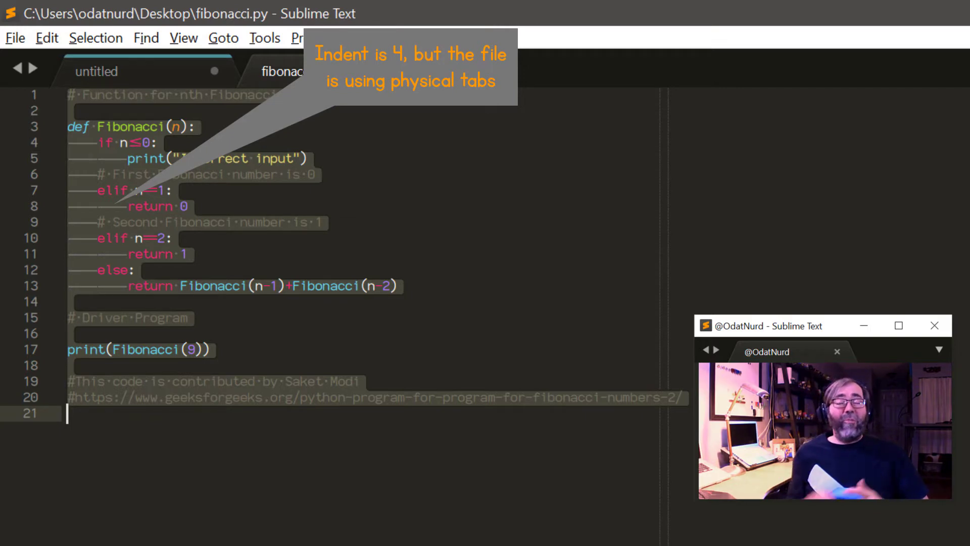
Open Desktop\odatnurd.net\index.html and reveal its space-based indentation
click(282, 71)
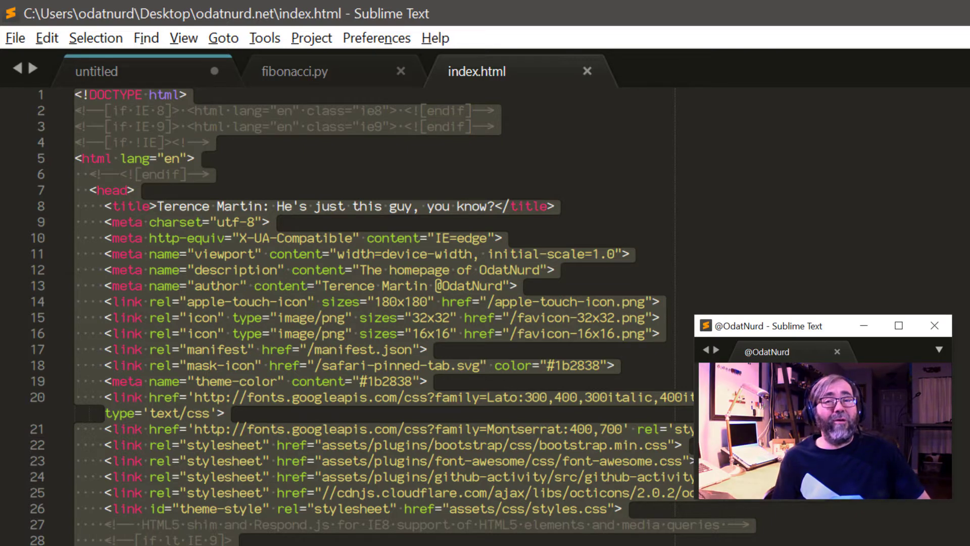
Browse the default Preferences.sublime-settings file, then close it, leaving an untitled buffer
text(vpf)
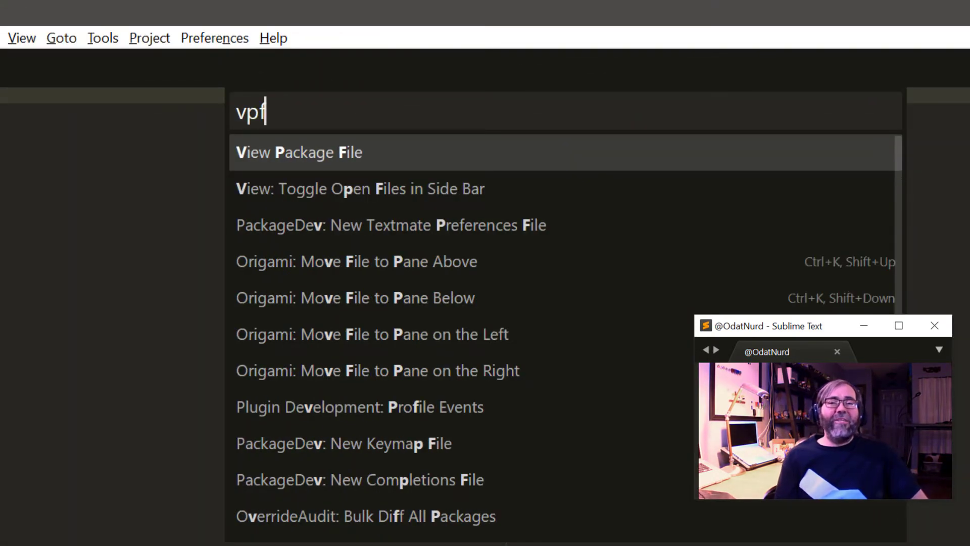
text(default pref)
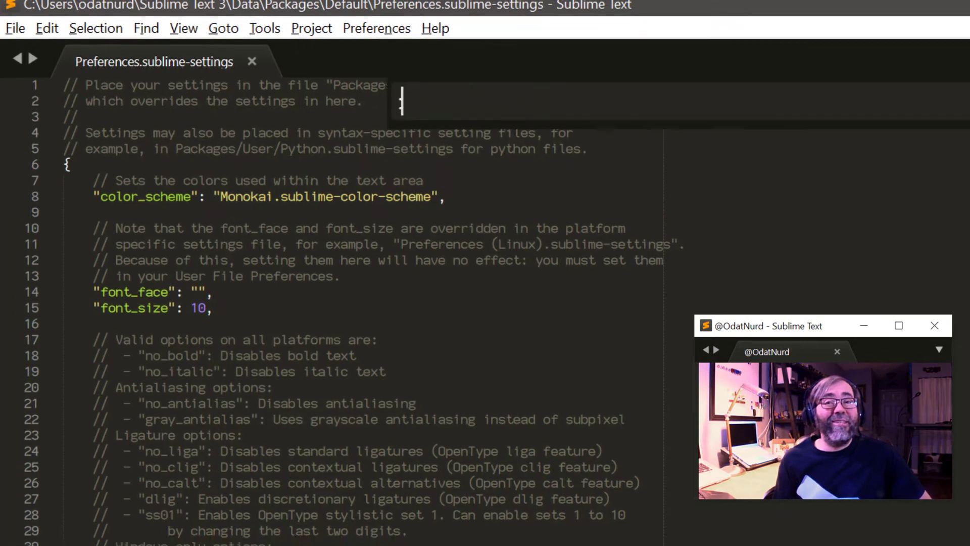
scroll(down, 3)
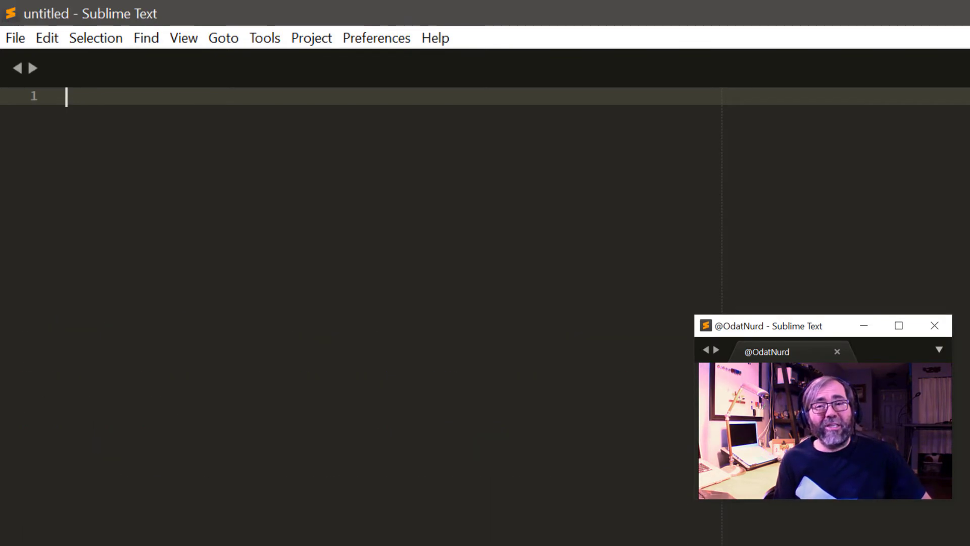
Reopen User Preferences.sublime-settings showing tab_size 4 and translate_tabs_to_spaces true
click(898, 325)
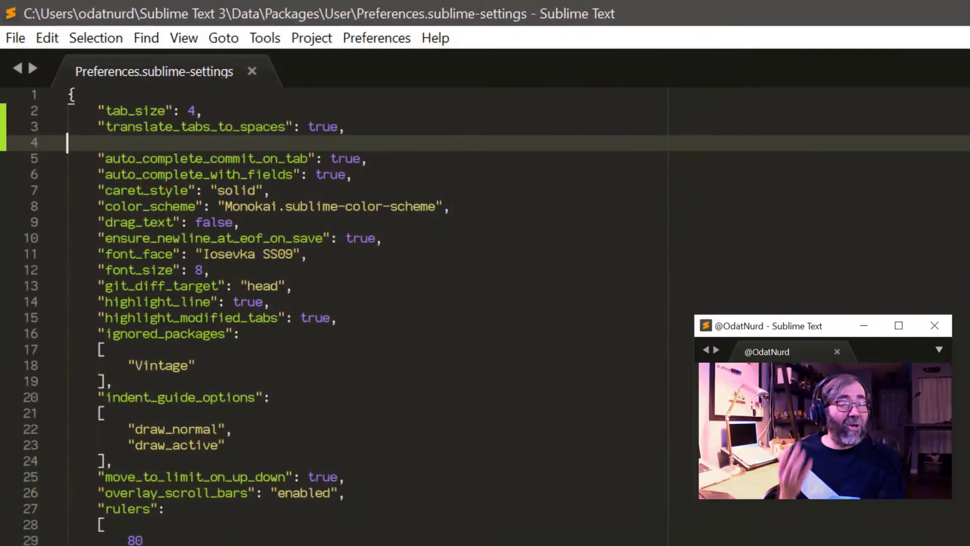
Add "detect_indentation": false to the user preferences
text("detect_indentation": true,)
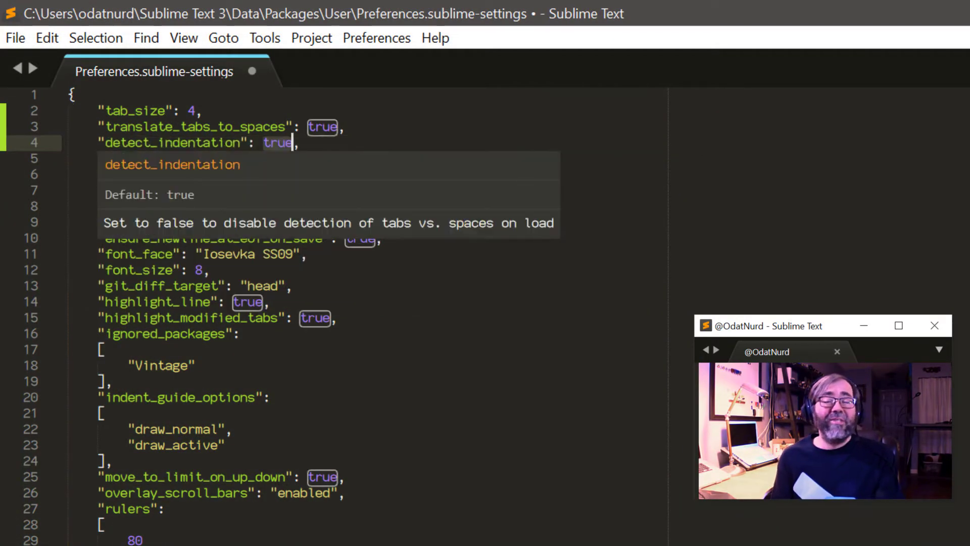
text(false)
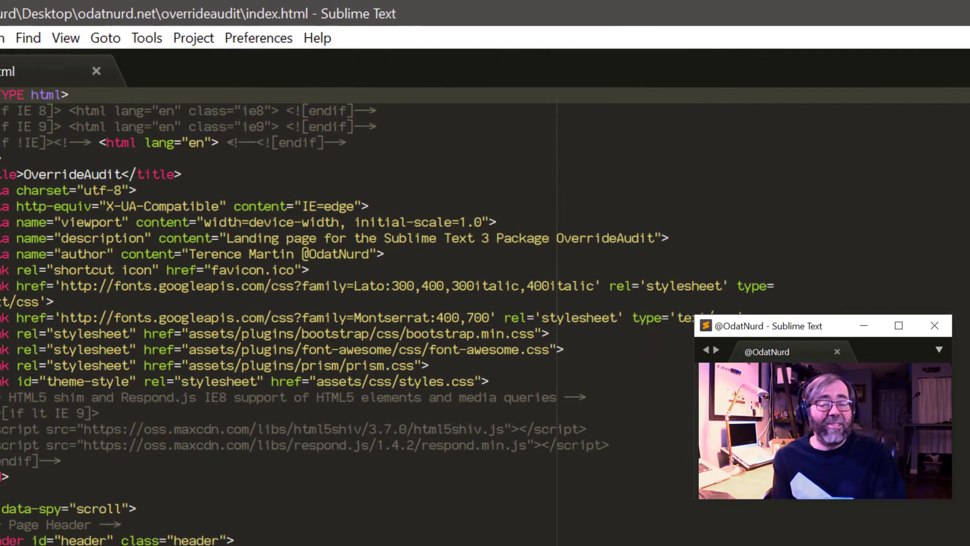
Run Preferences: Settings – Syntax Specific from the Command Palette using 'settsyn'
text(sett)
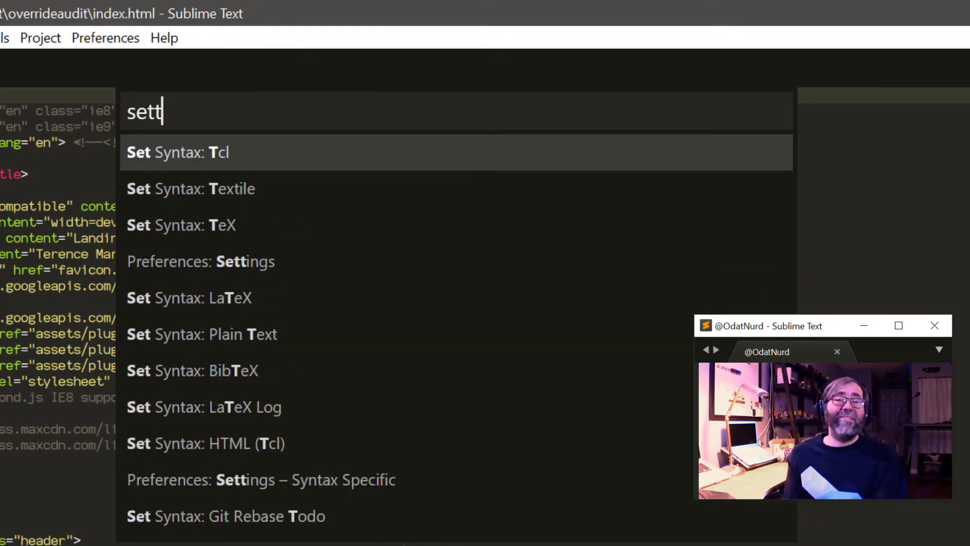
text(syn)
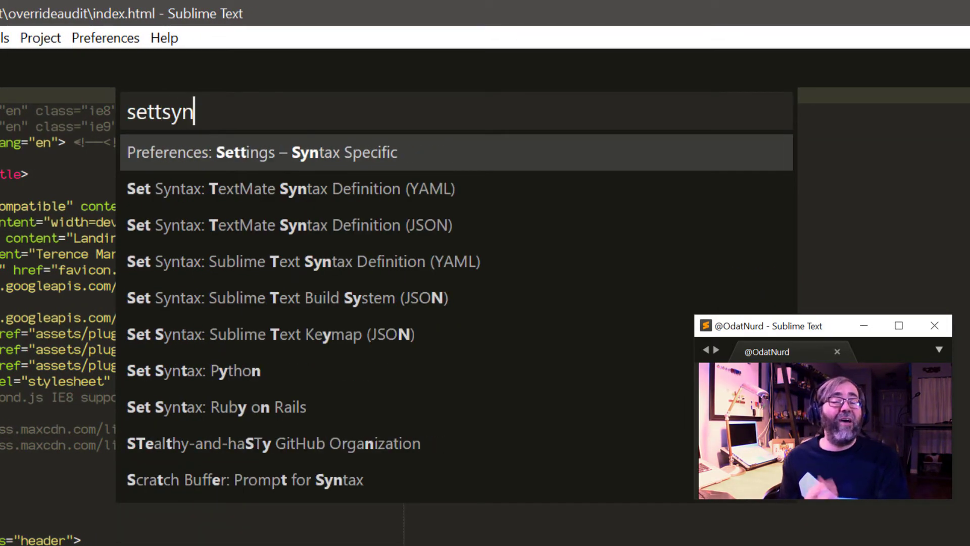
click(262, 152)
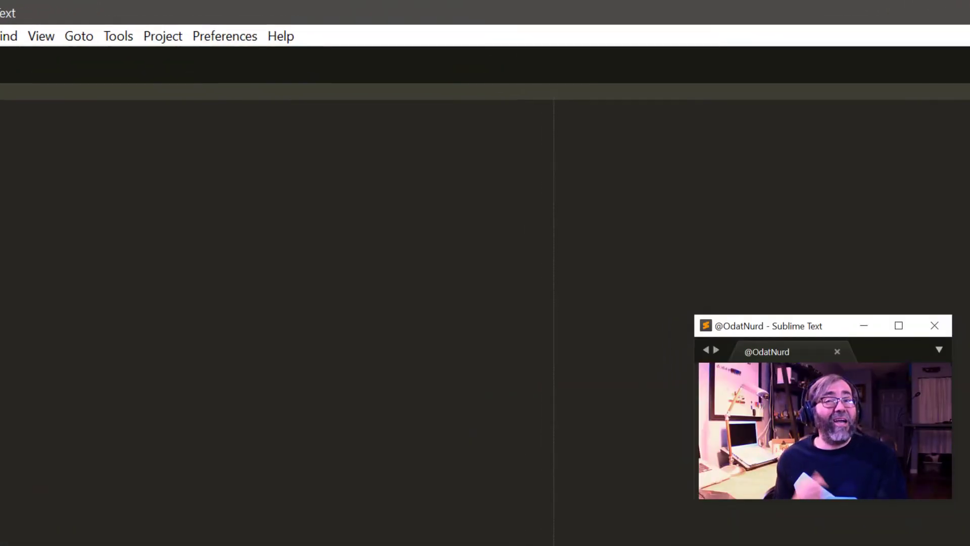
View the bundled YAML/YAML.sublime-settings package file through View Package File
text(yaml s)
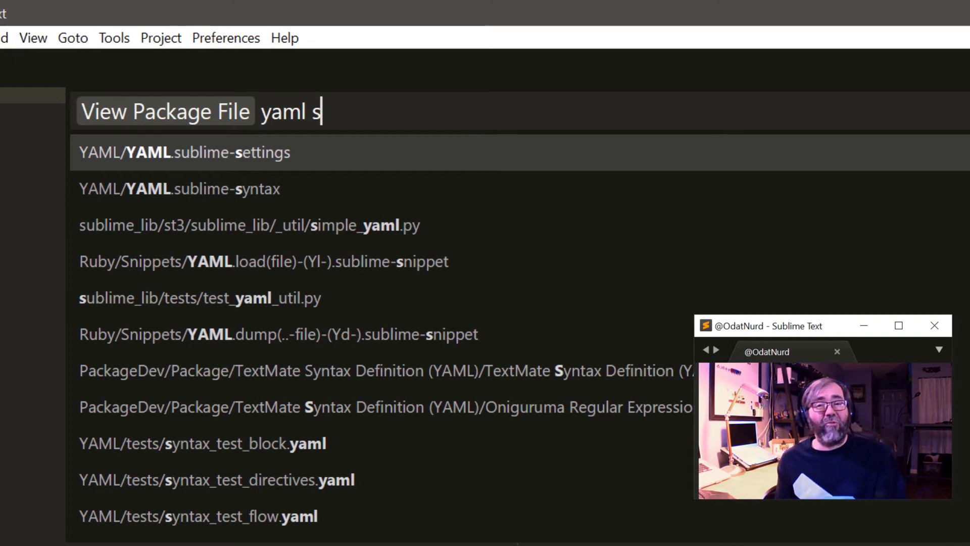
click(184, 152)
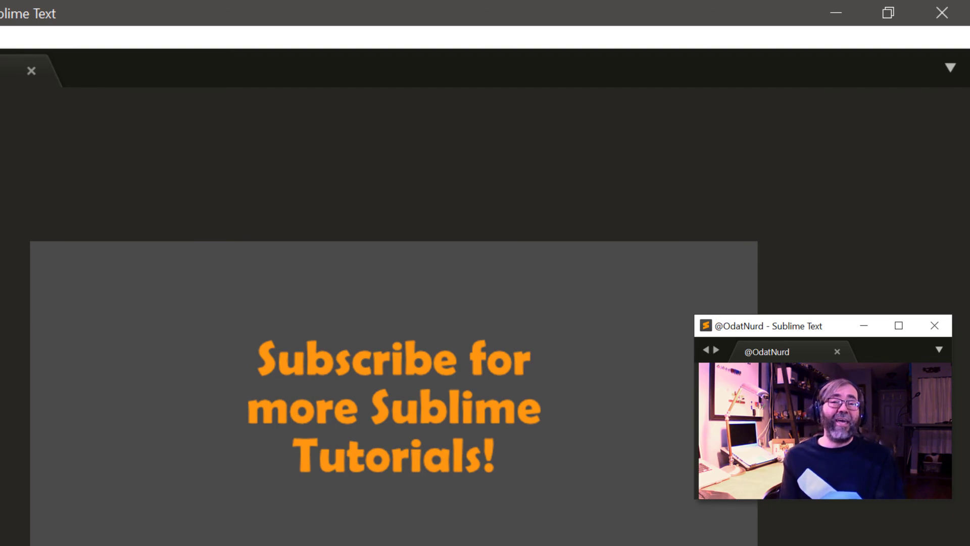
Open homepage.sublime-project via Project: Edit Project to view its tab_size 2 setting
text(edit pr)
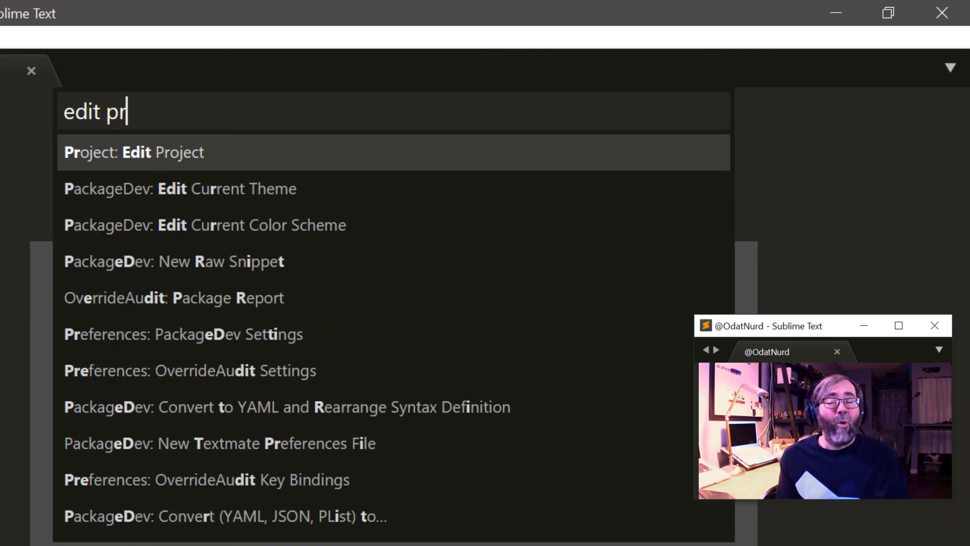
click(132, 152)
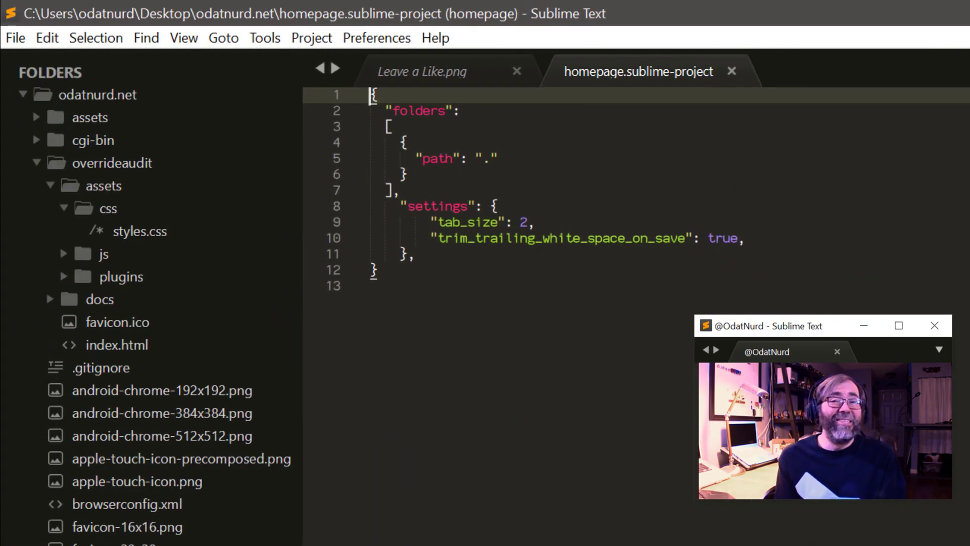